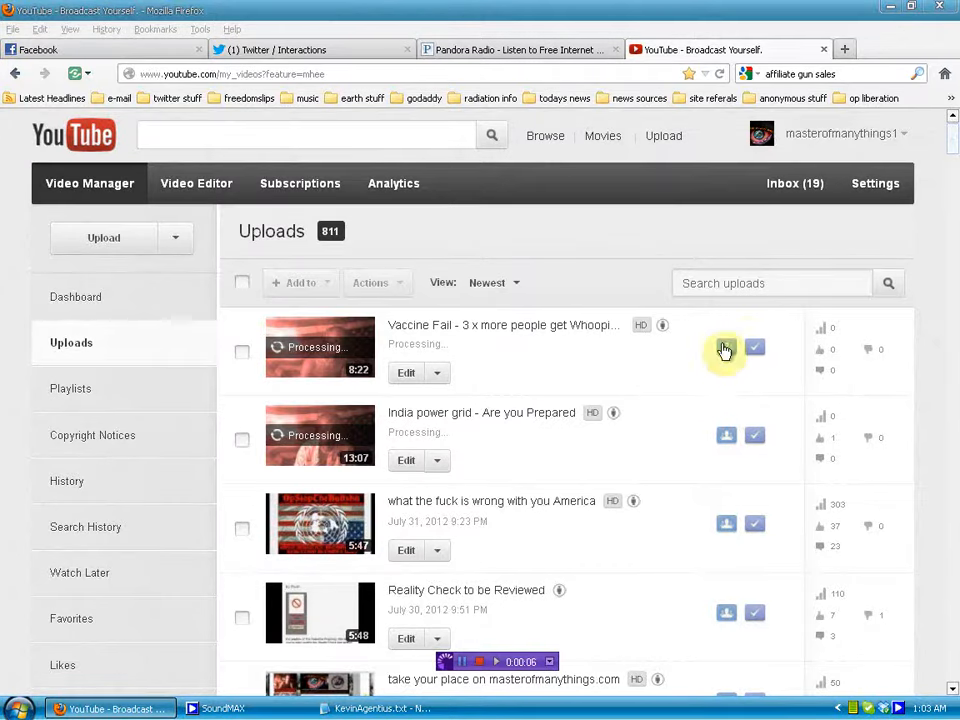
mouse_move(644, 252)
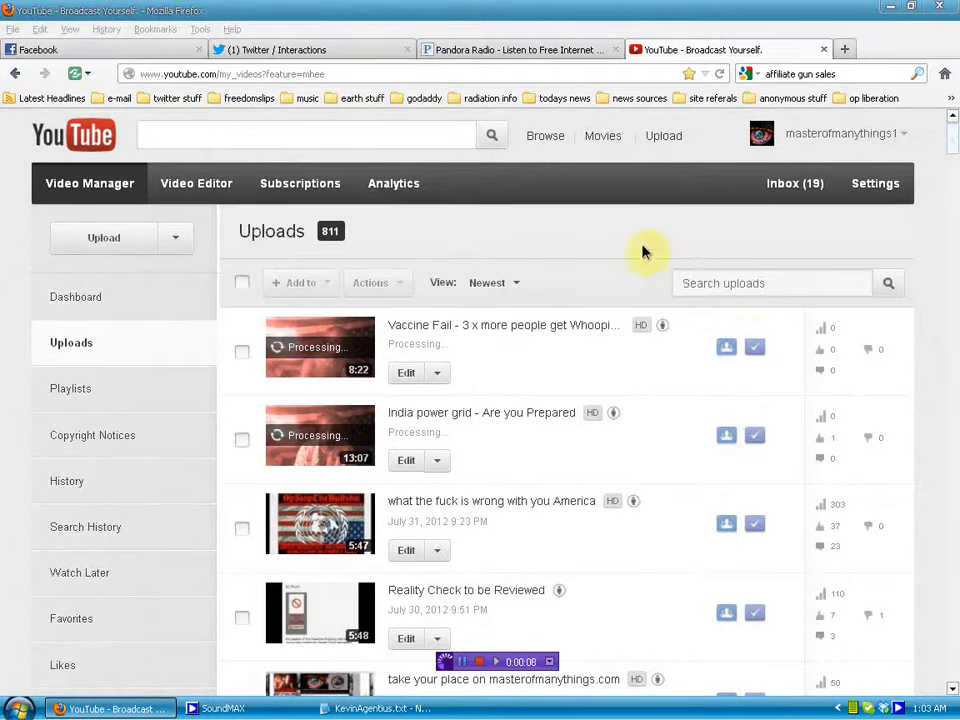
mouse_move(464, 366)
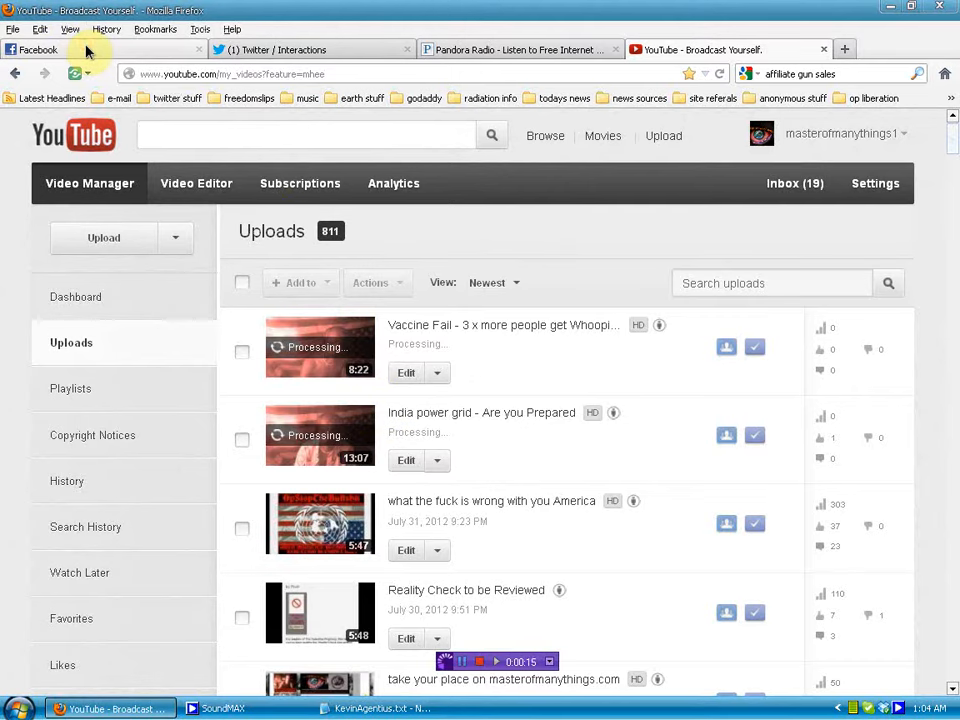
left_click(50, 50)
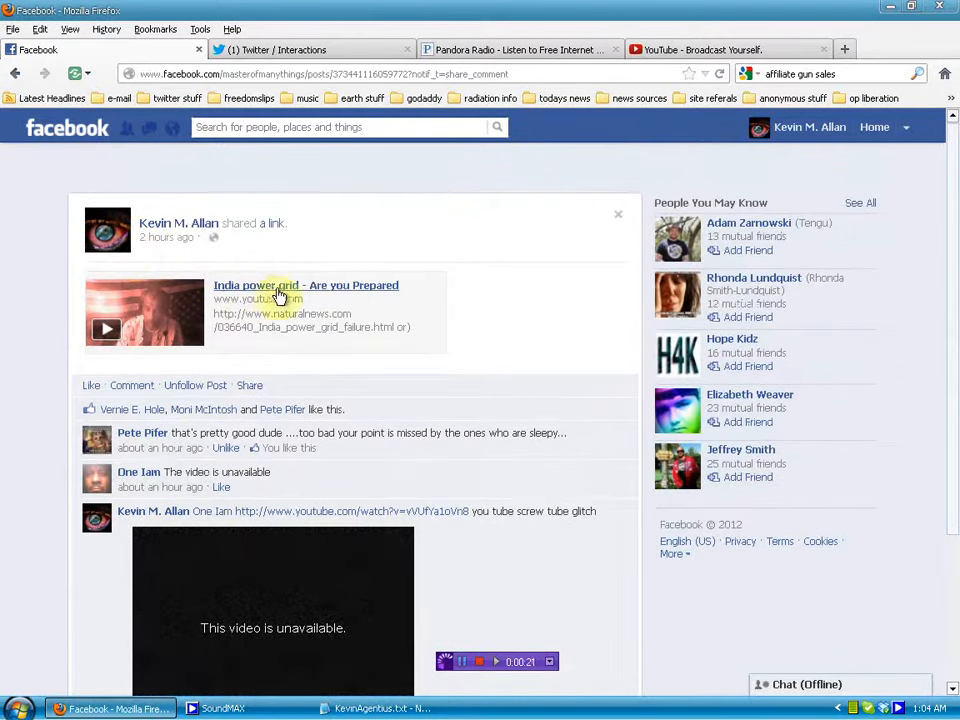
mouse_move(156, 244)
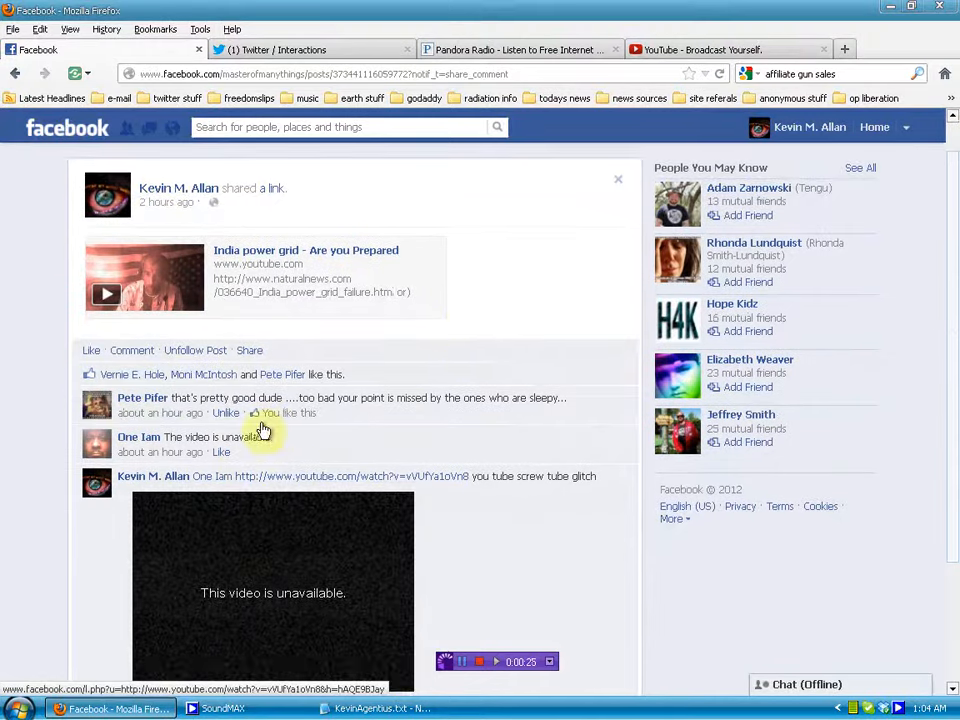
scroll("down", 3)
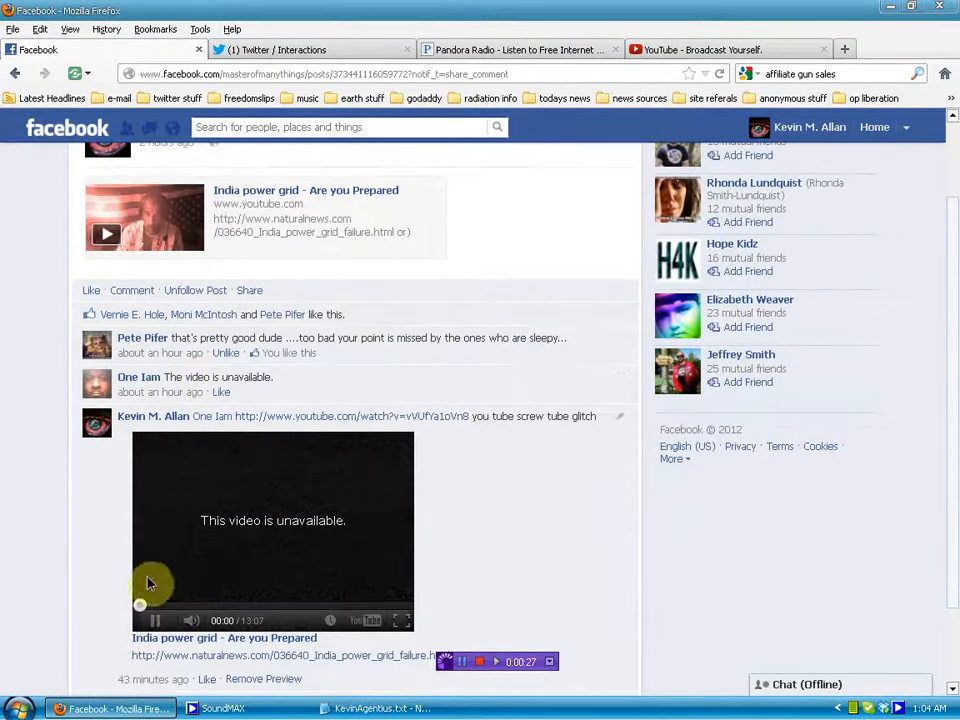
scroll("down", 3)
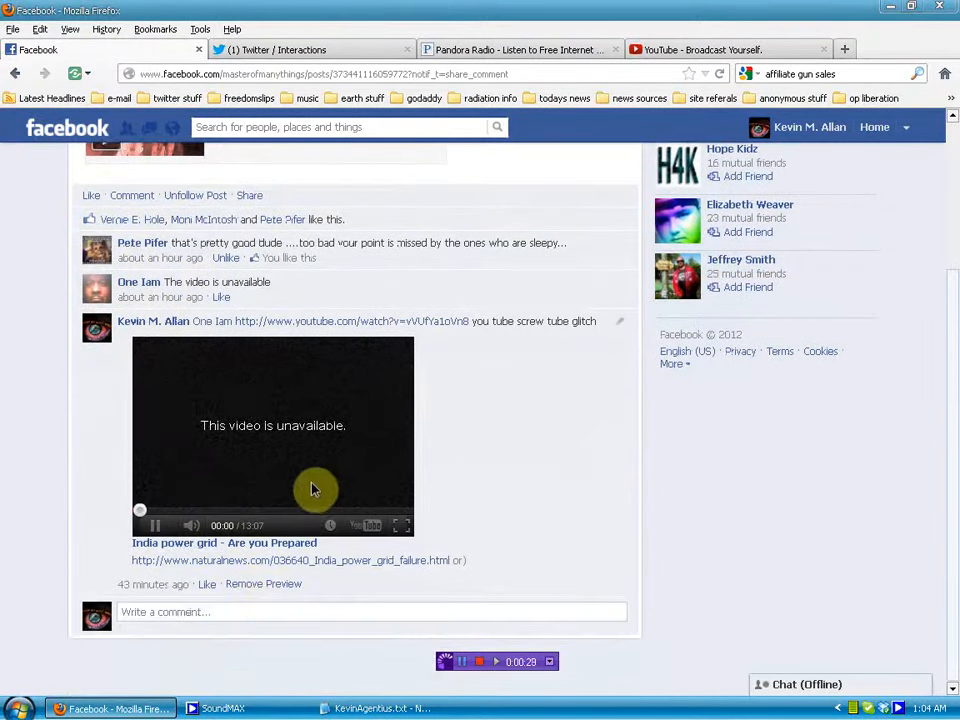
mouse_move(210, 424)
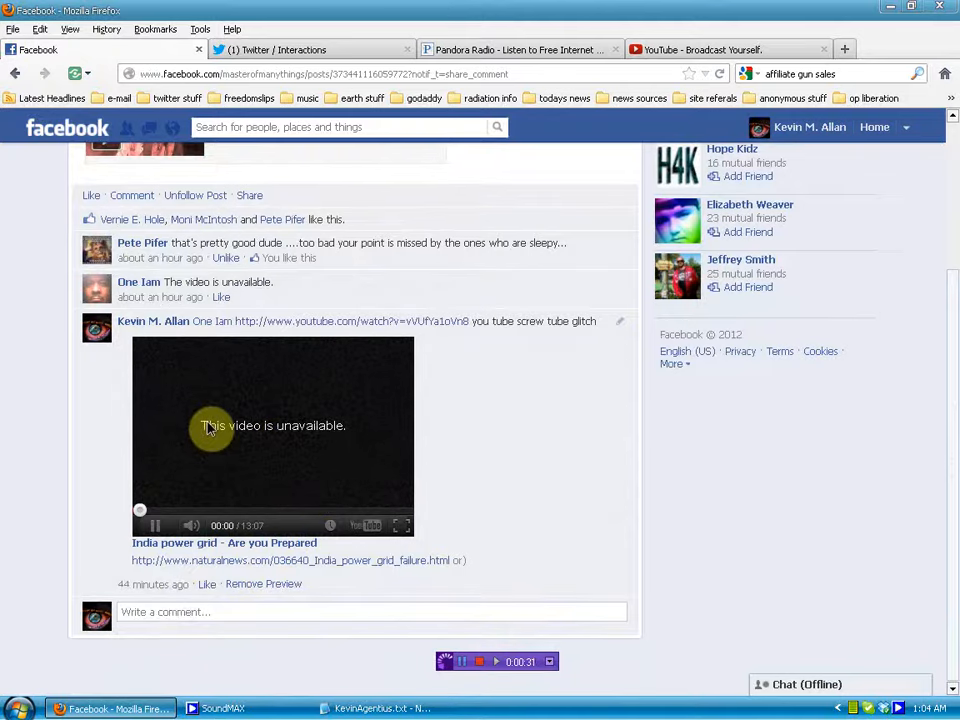
left_click(684, 48)
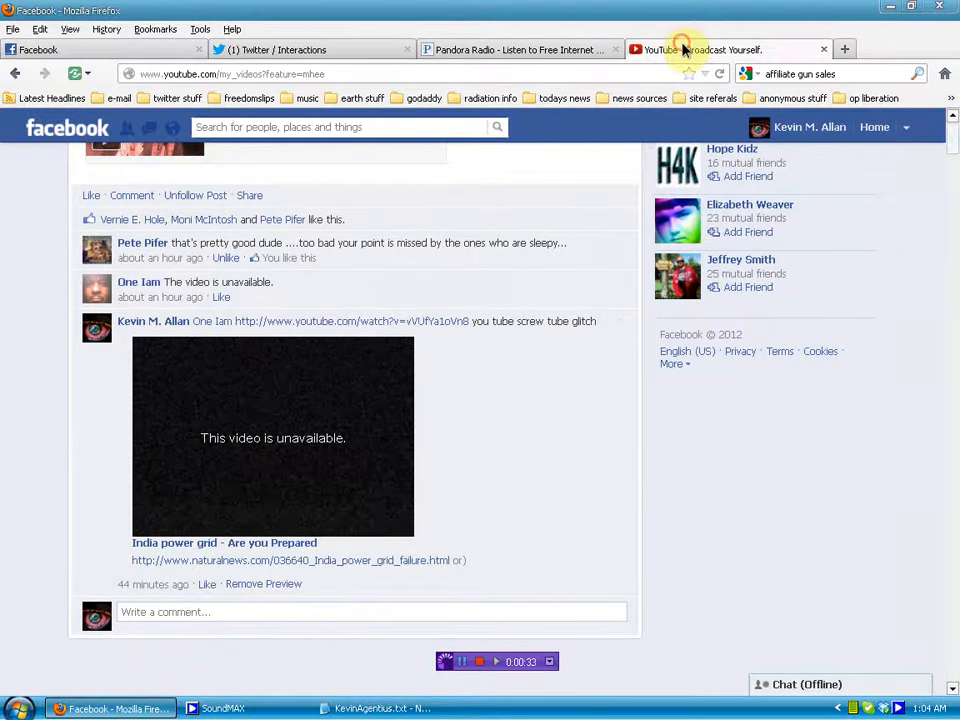
left_click(716, 48)
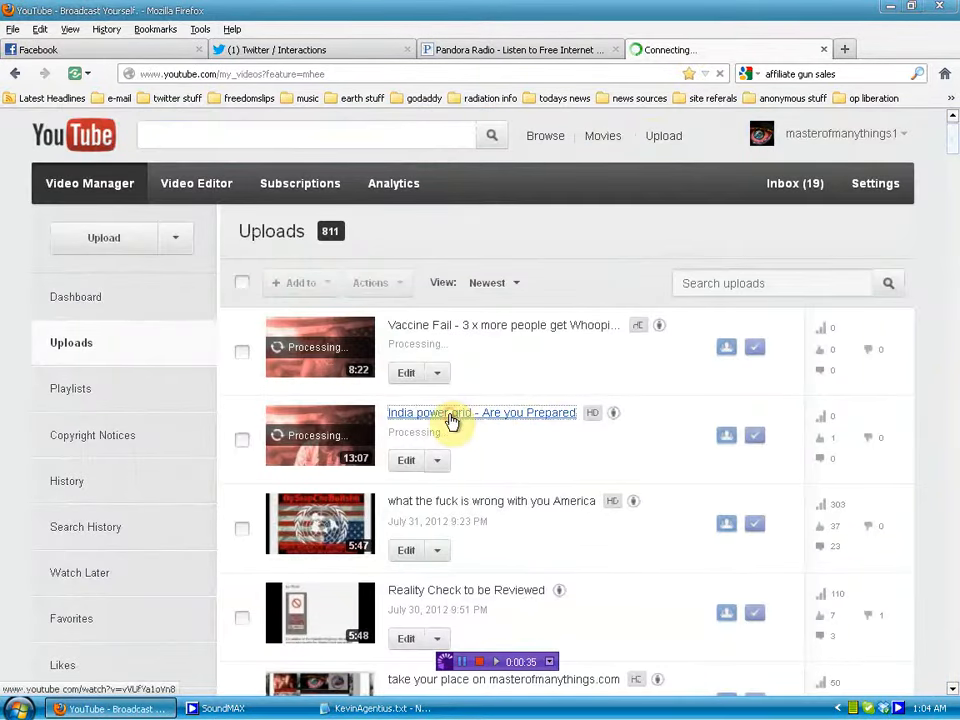
left_click(482, 412)
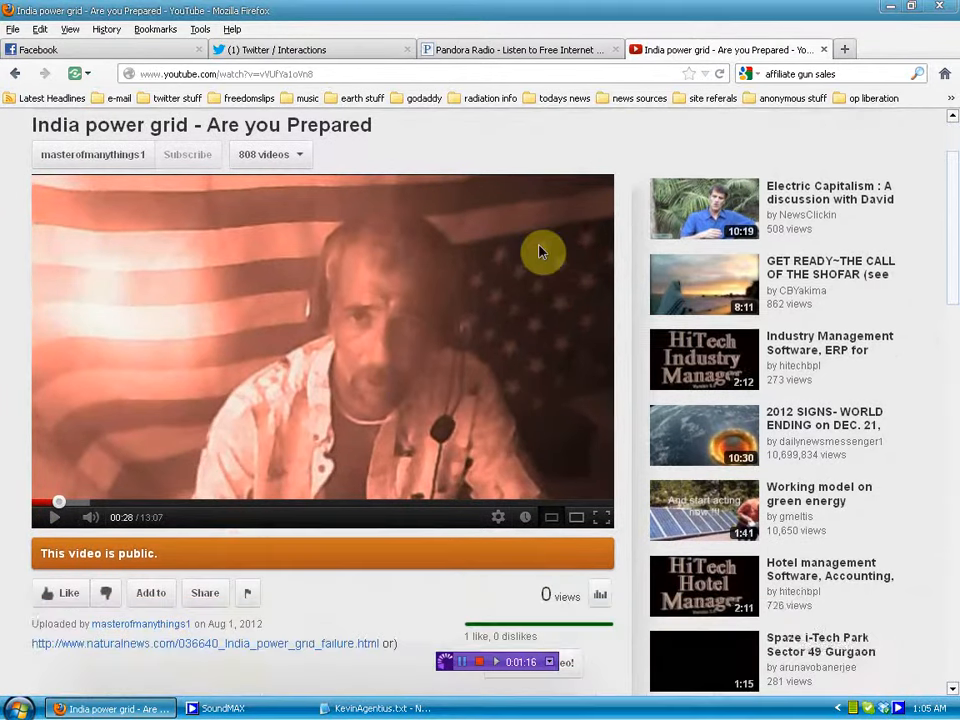
scroll("down", 3)
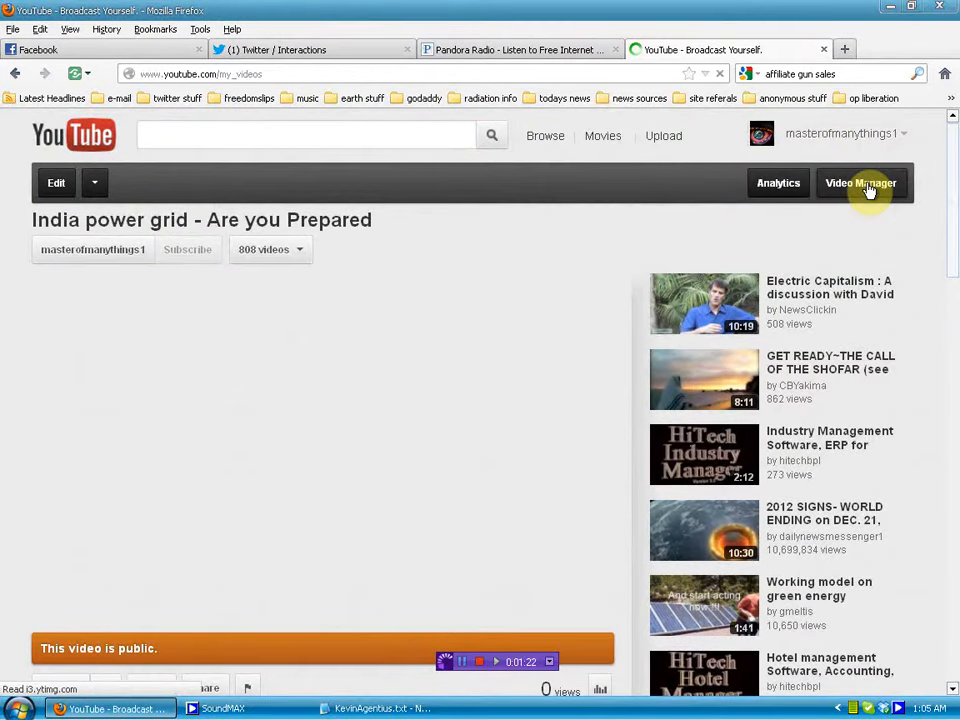
left_click(864, 184)
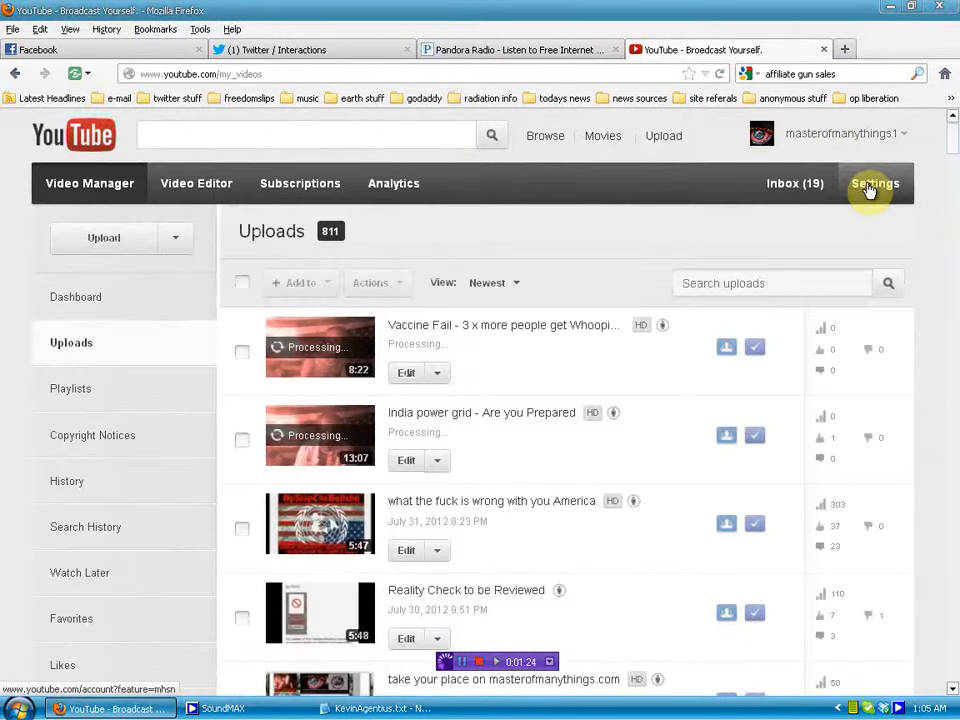
mouse_move(568, 330)
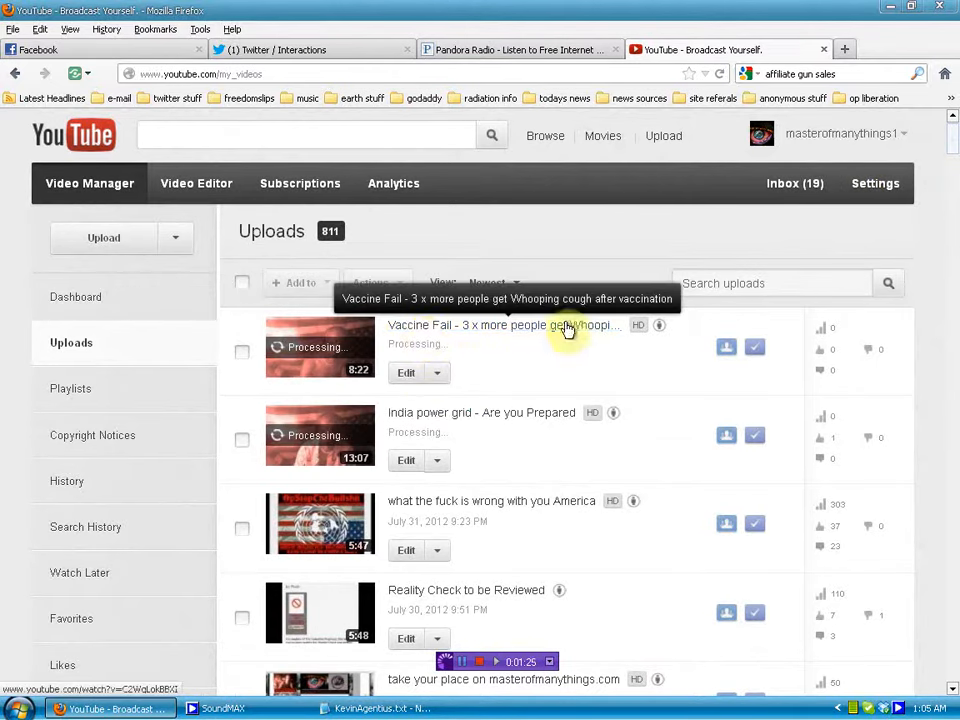